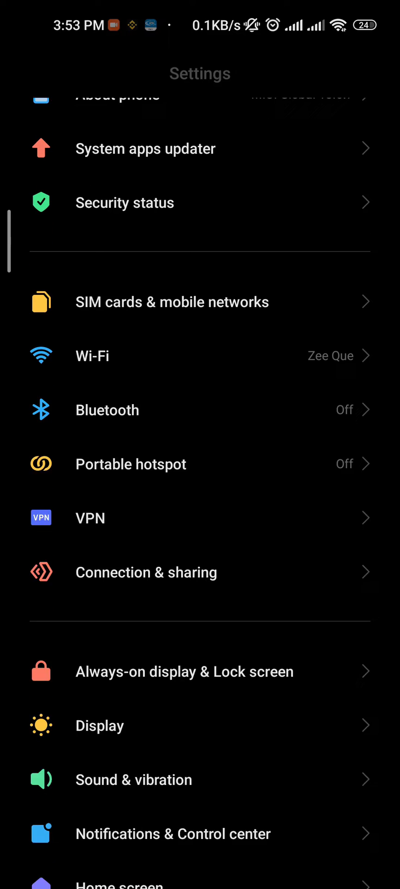
# Search Settings for 'dns' to reach the Private DNS provider hostname mode
pyautogui.scroll(-3)
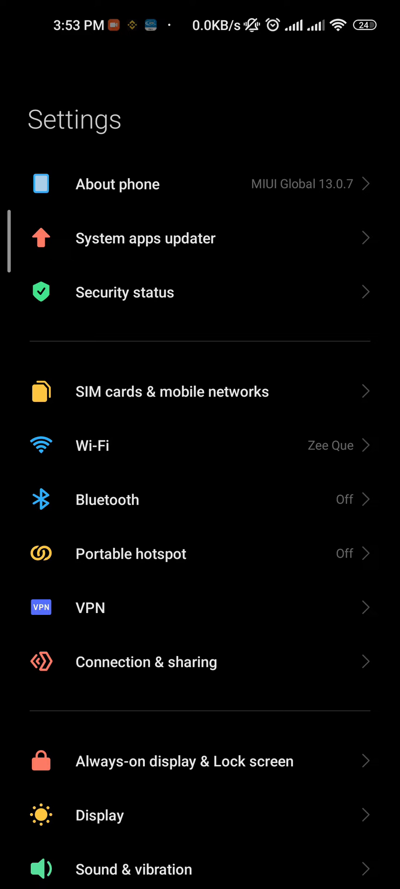
pyautogui.write('dns')
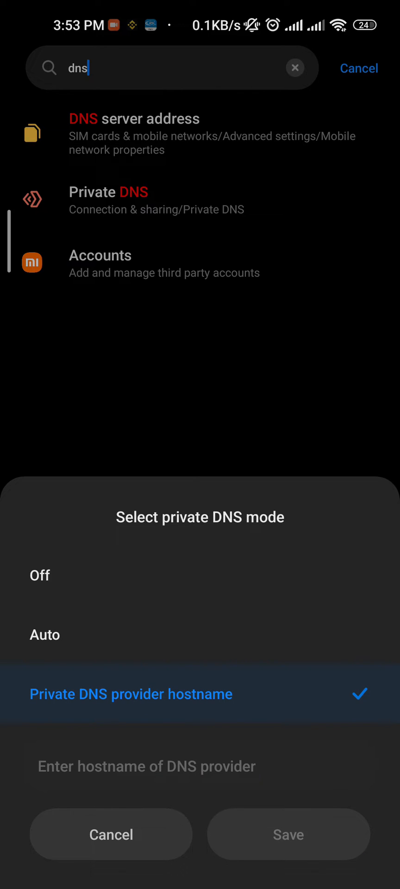
# Enter dns.adguard.com as the provider hostname, save it and leave the search results
pyautogui.click(199, 766)
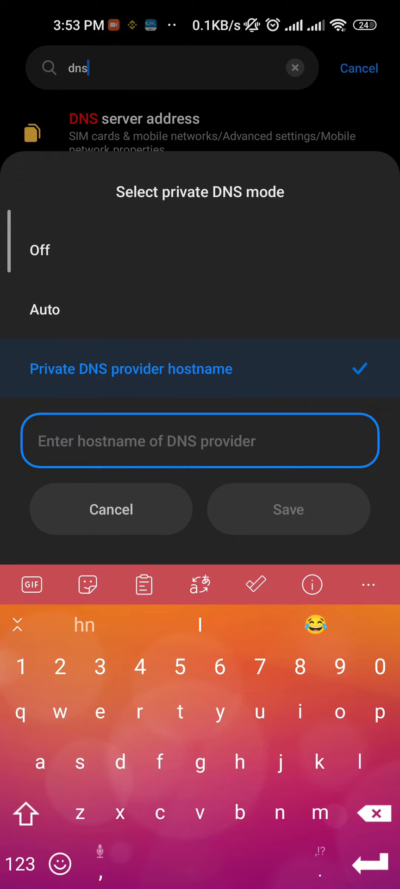
pyautogui.write('dns.')
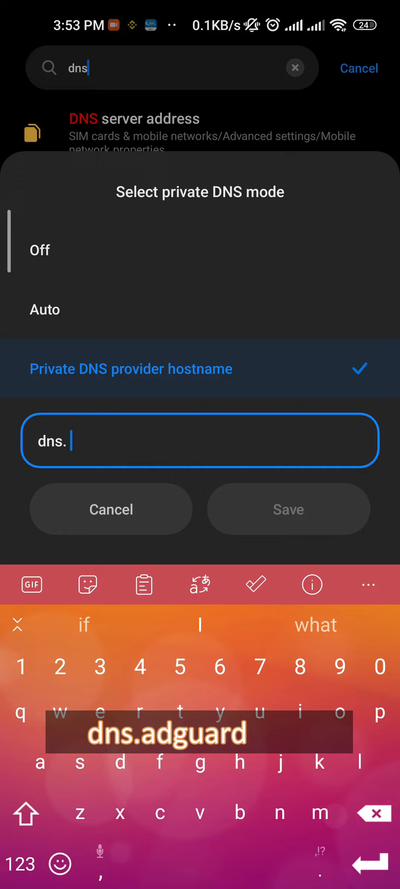
pyautogui.write('ad')
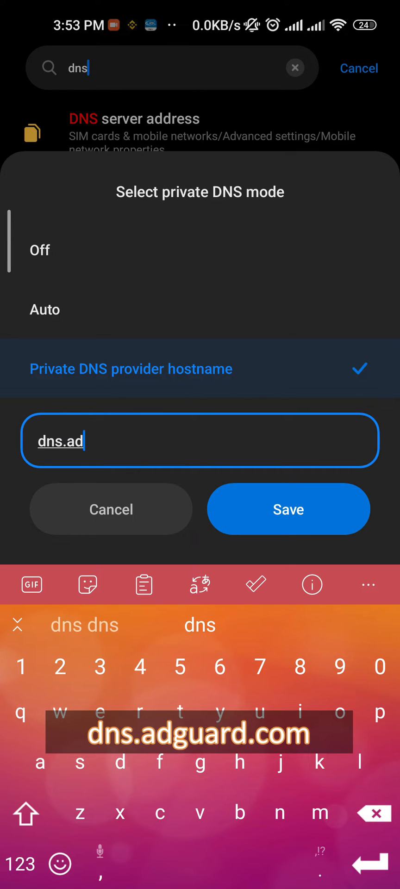
pyautogui.click(198, 733)
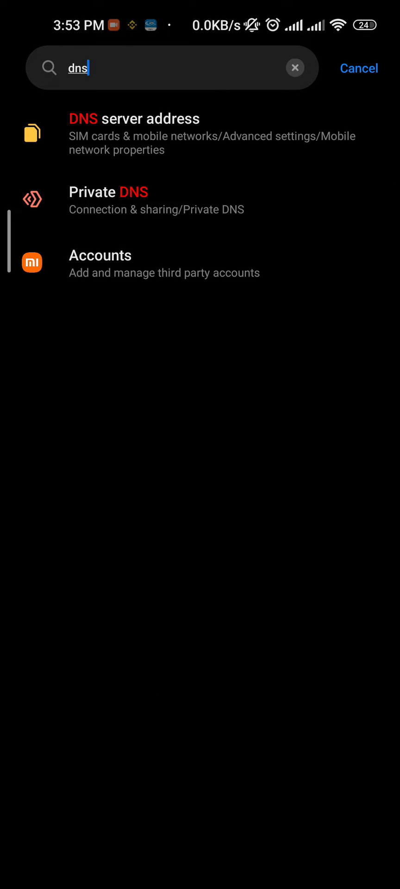
pyautogui.click(299, 76)
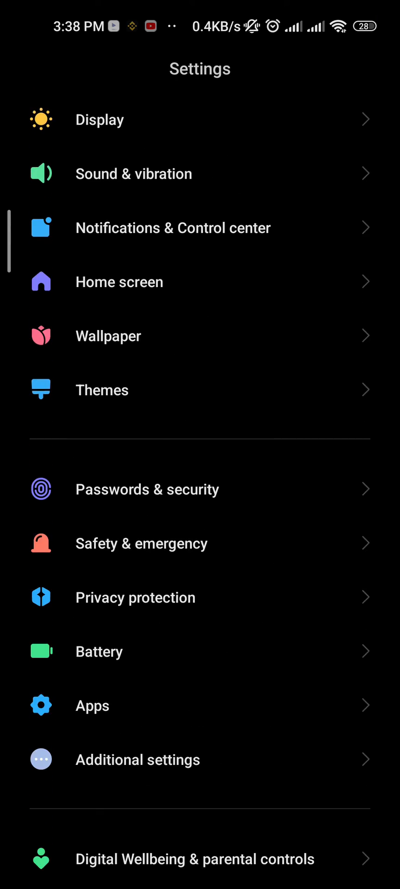
# Go into the Apps section to reach the Manage apps list
pyautogui.click(92, 705)
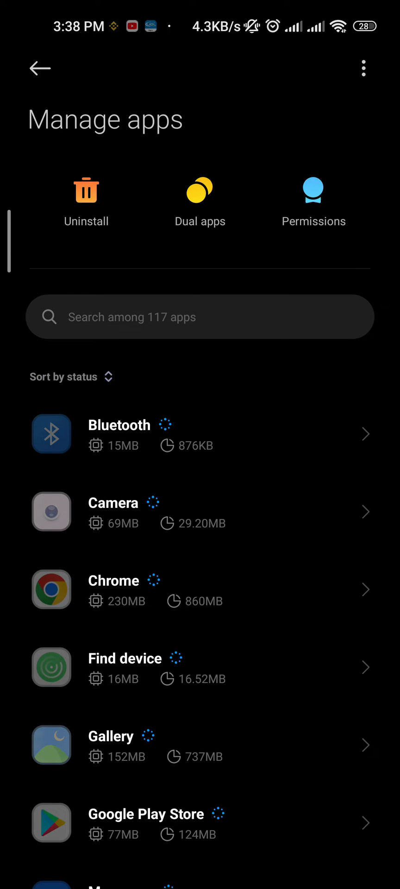
pyautogui.click(363, 68)
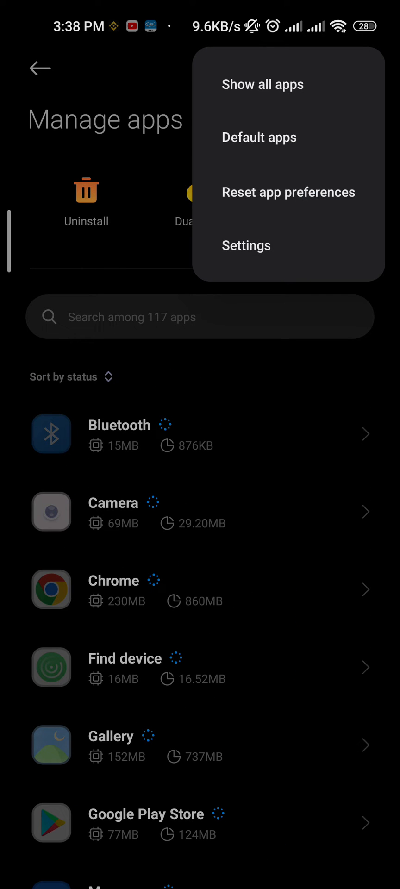
pyautogui.click(262, 84)
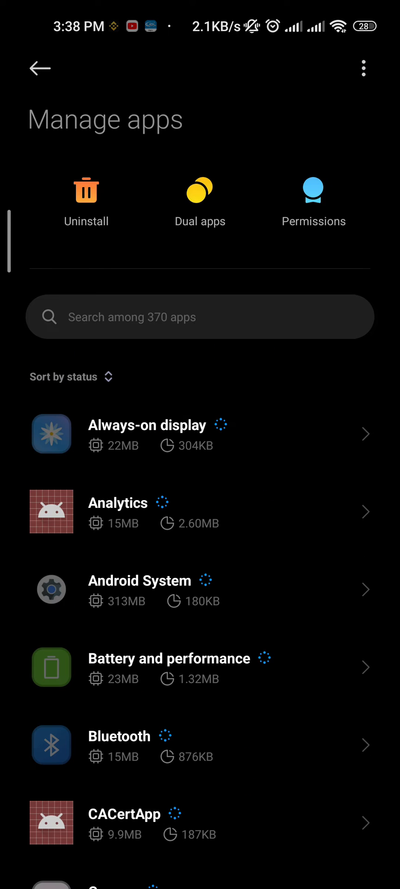
pyautogui.click(364, 68)
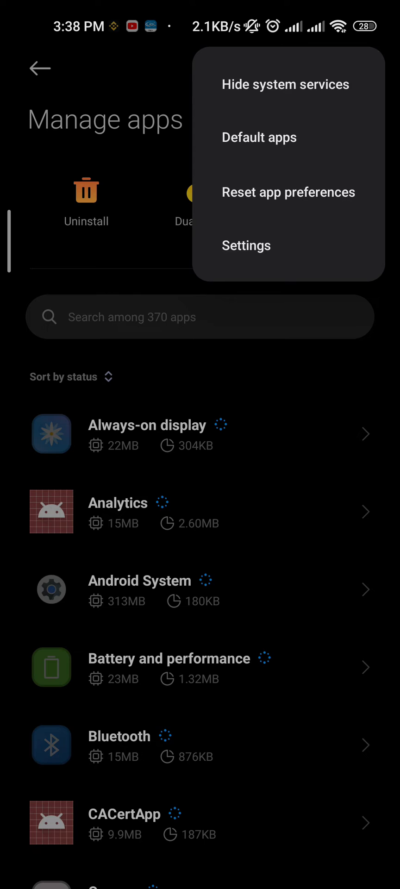
pyautogui.click(285, 84)
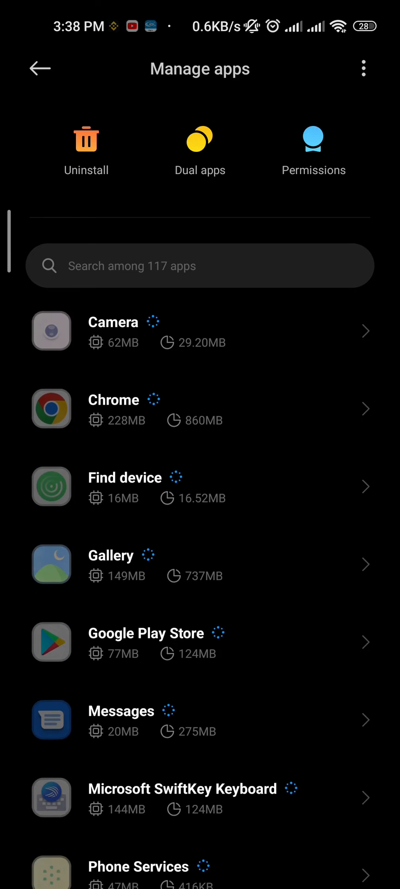
# Scroll through the Manage apps list looking for Chrome
pyautogui.scroll(-3)
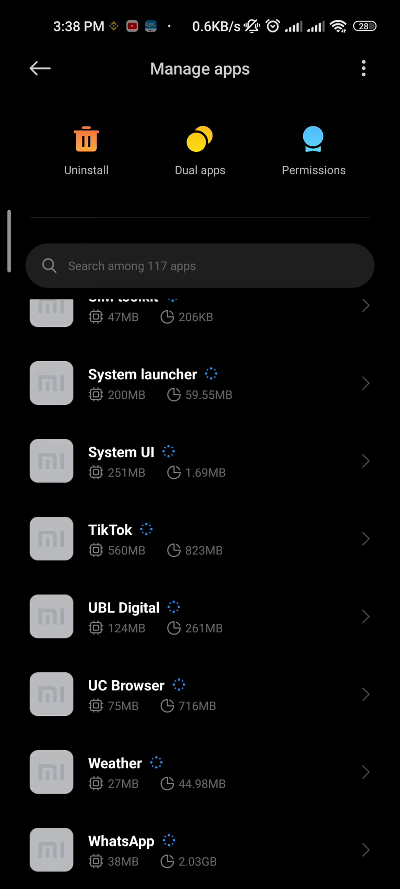
pyautogui.scroll(3)
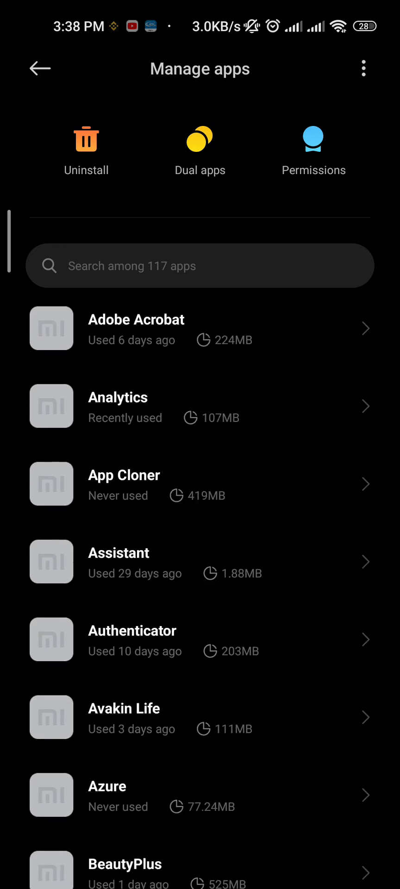
pyautogui.scroll(-3)
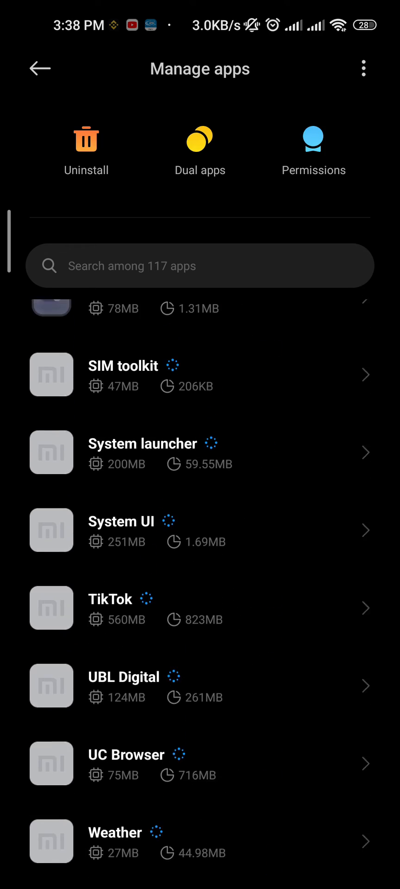
pyautogui.scroll(3)
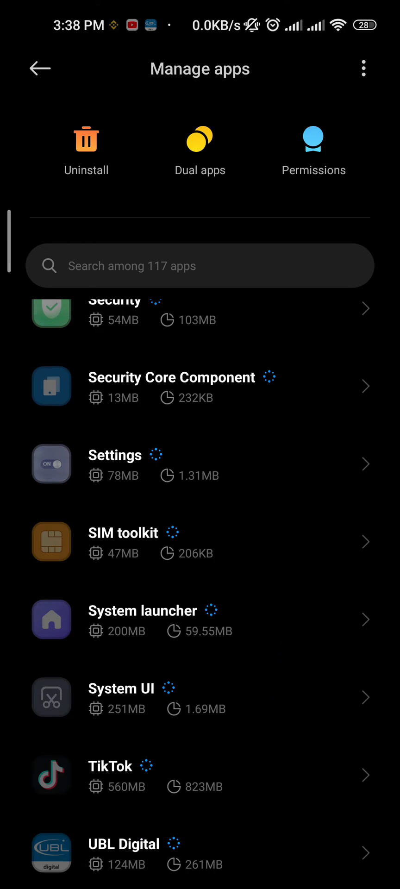
pyautogui.scroll(-3)
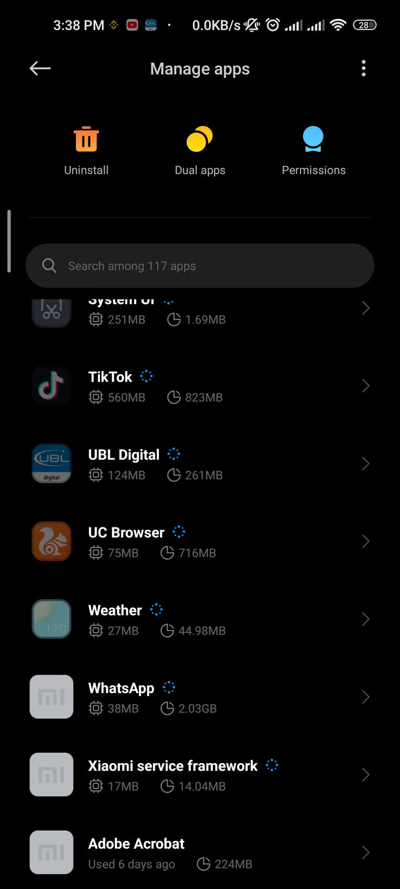
pyautogui.scroll(3)
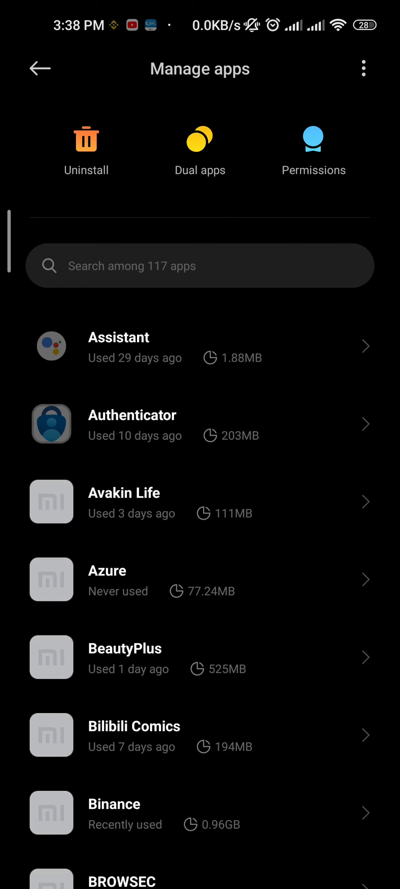
pyautogui.scroll(-3)
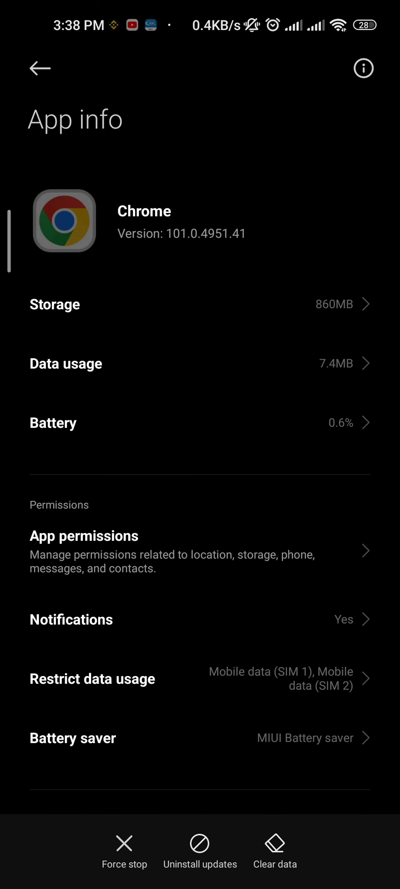
# Select UC Browser's app details and start its uninstall, reaching the 'Uninstall now?' prompt
pyautogui.click(39, 68)
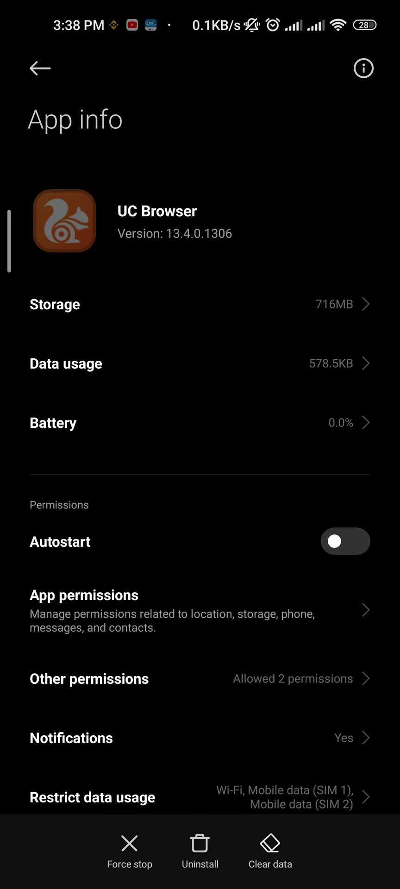
pyautogui.click(199, 849)
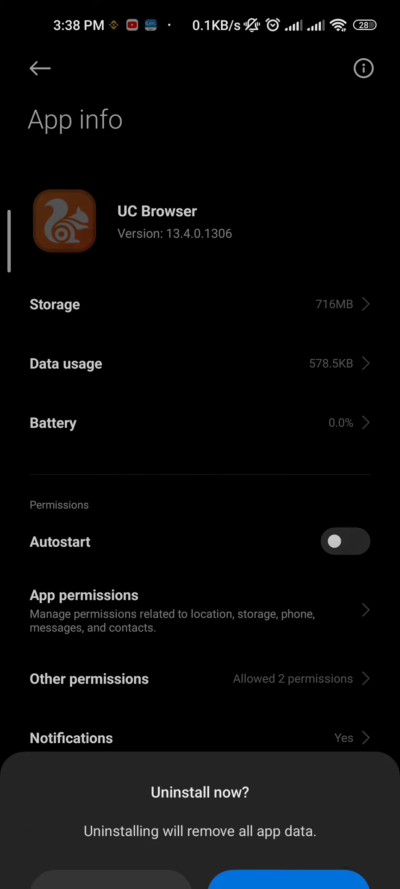